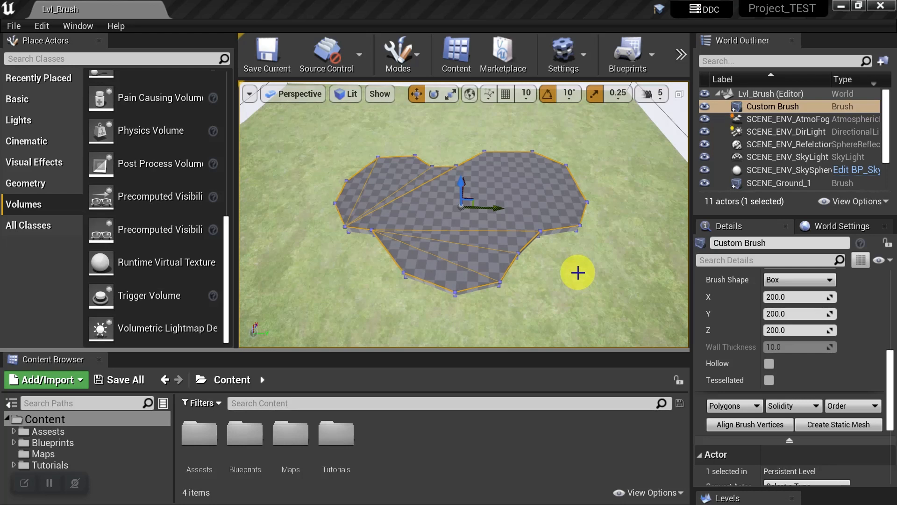
mouse_move(296, 296)
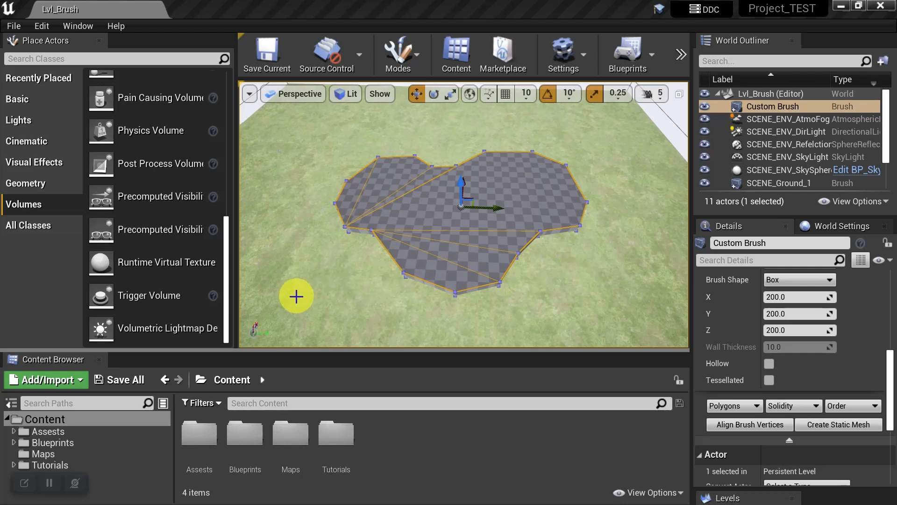
mouse_move(127, 304)
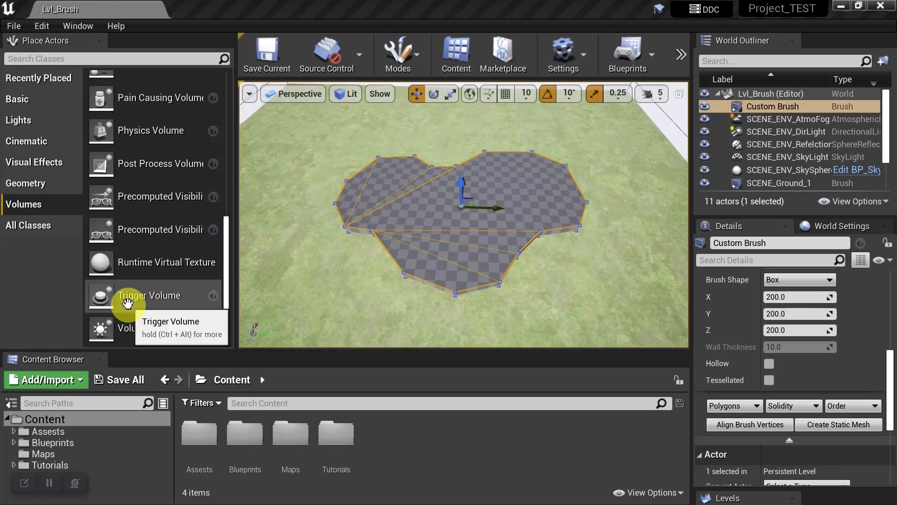
mouse_move(152, 173)
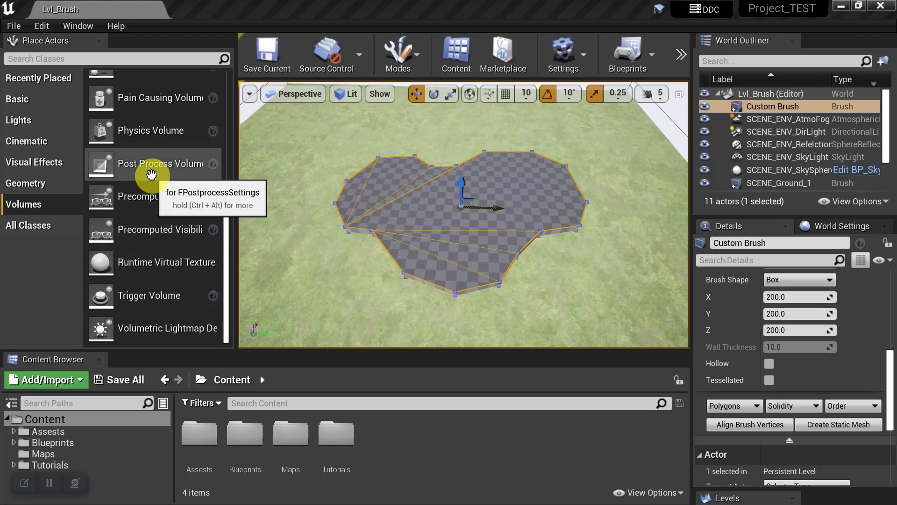
mouse_move(491, 206)
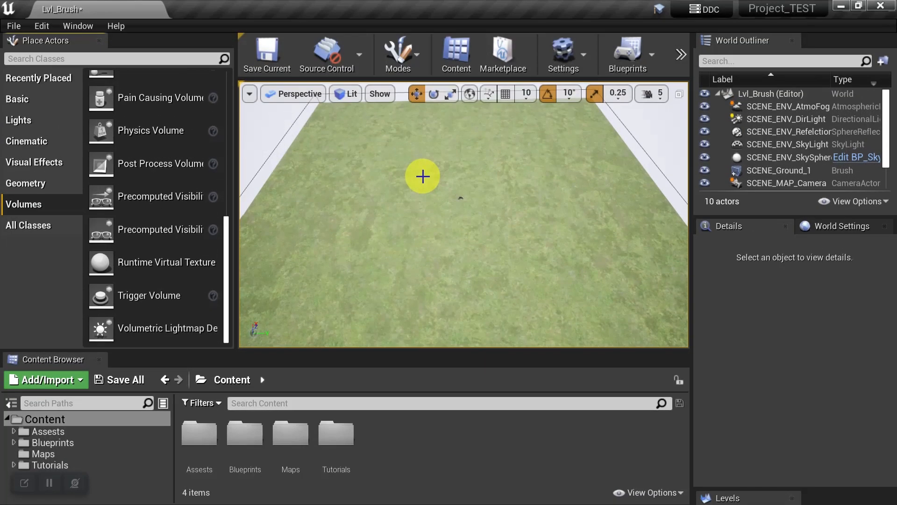
- Enter Brush Editing mode from the Modes list and activate the Pen tool
click(397, 54)
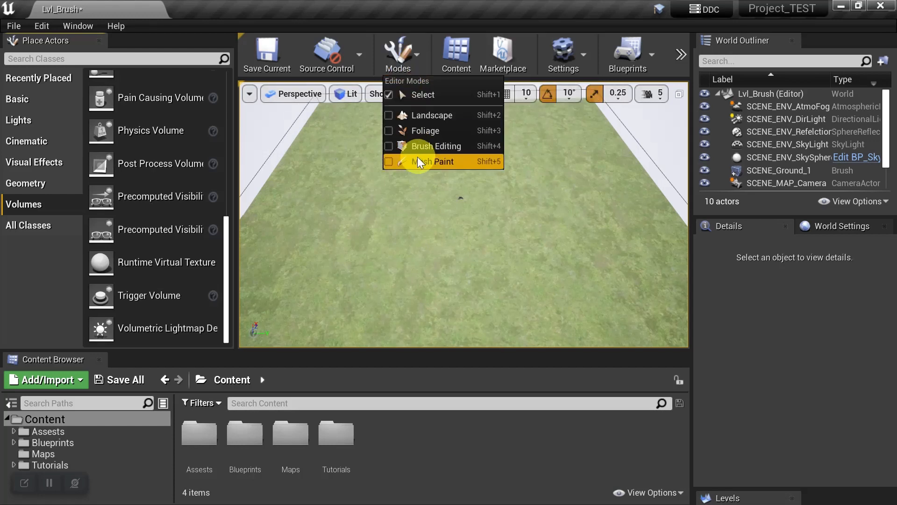
click(436, 145)
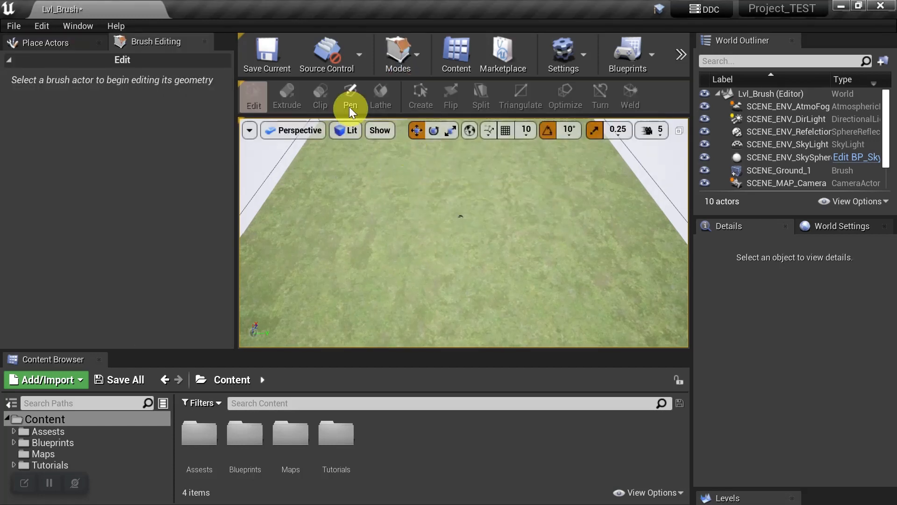
click(349, 97)
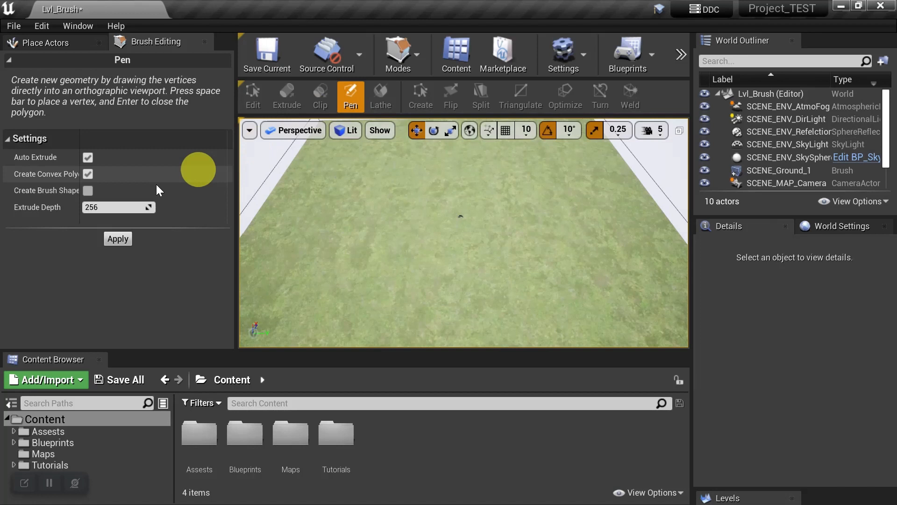
mouse_move(46, 207)
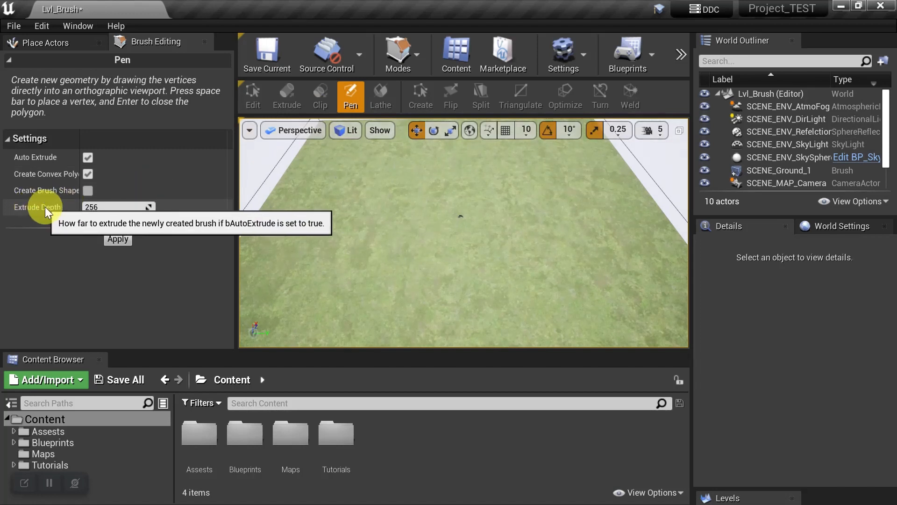
mouse_move(105, 207)
text(100)
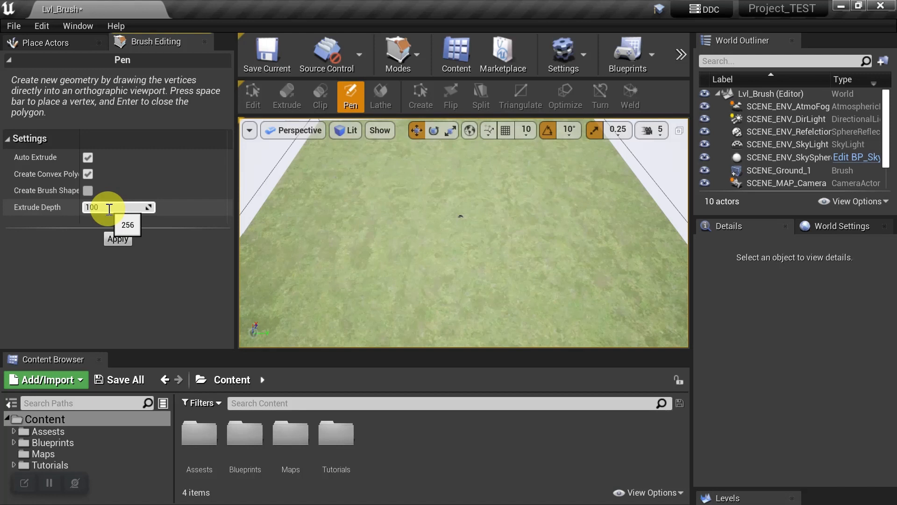
mouse_move(363, 180)
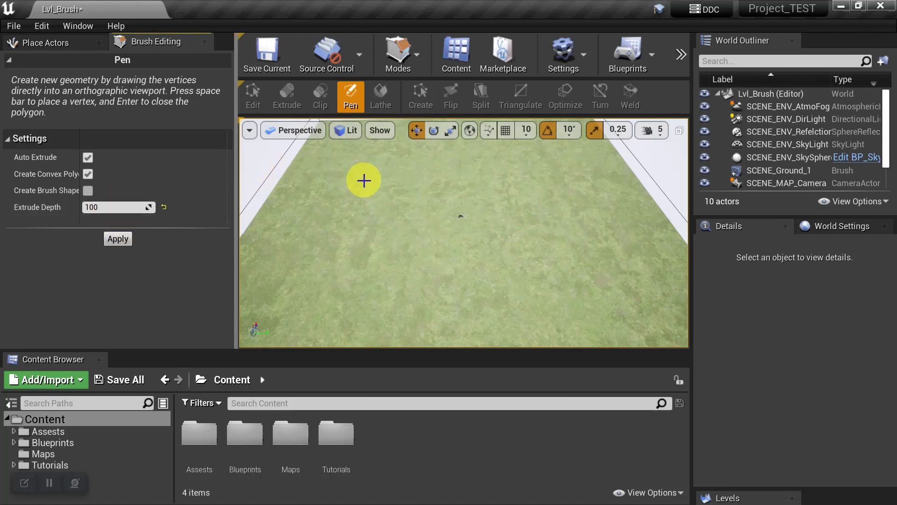
- Switch the viewport from Perspective to the orthographic Top view
click(293, 130)
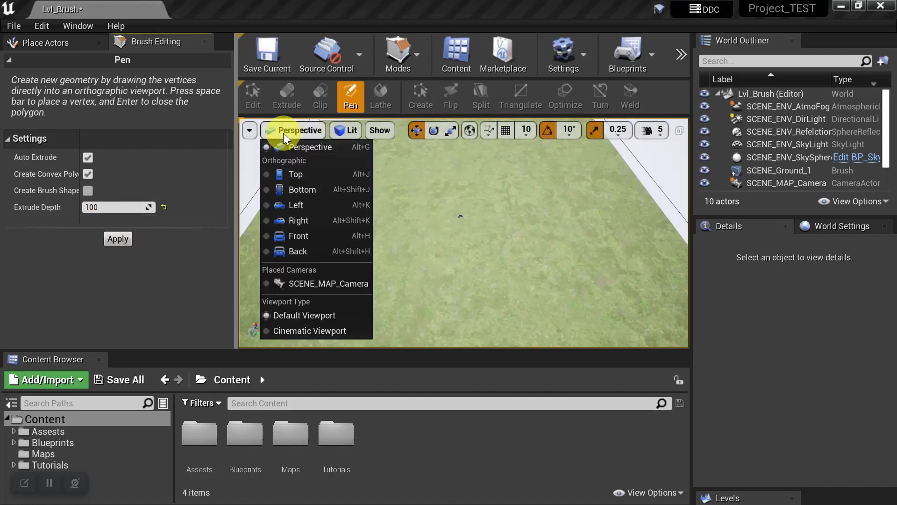
mouse_move(296, 174)
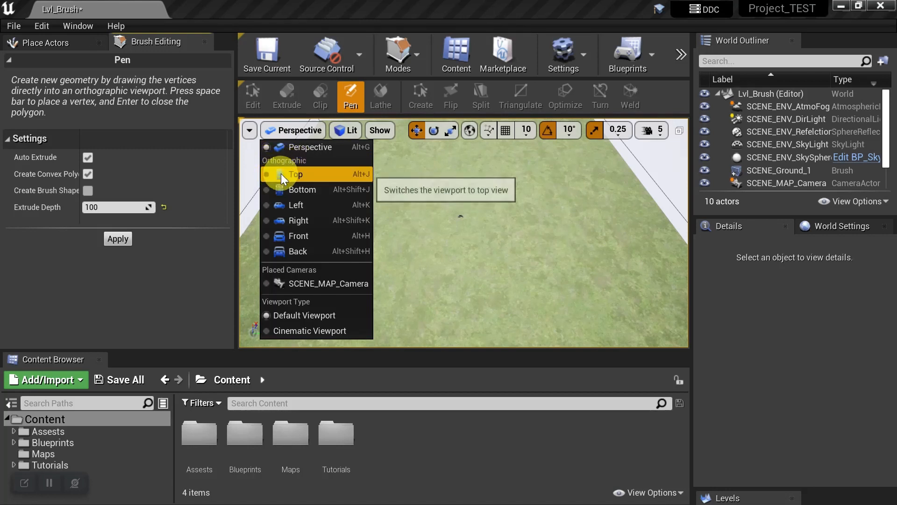
click(297, 174)
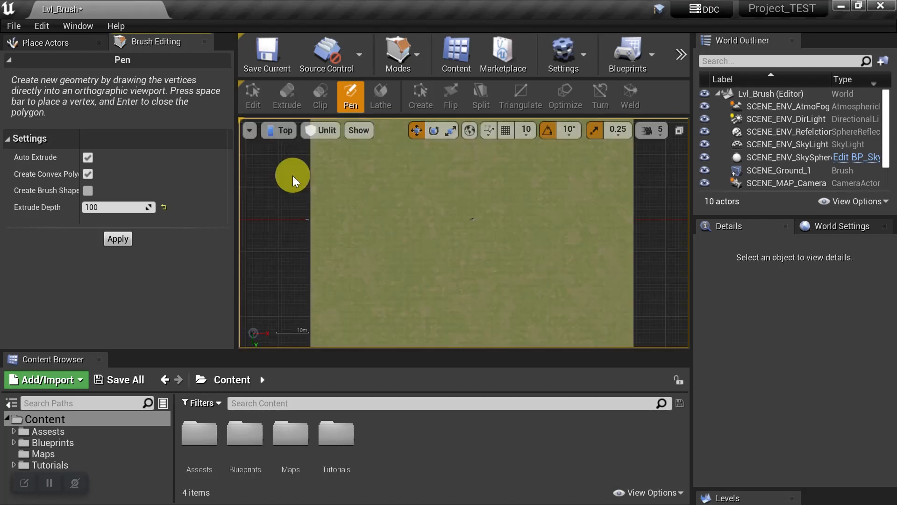
mouse_move(402, 185)
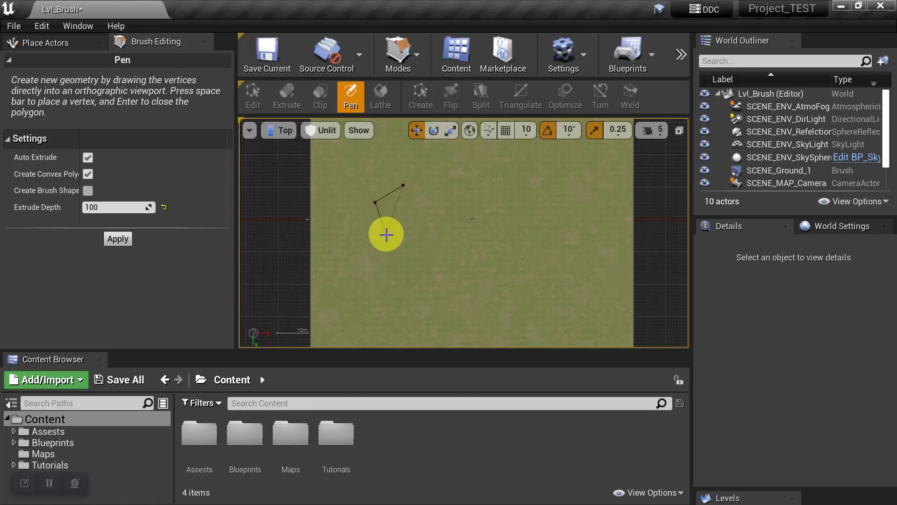
- Place another vertex of the brush outline on the top-view ground
click(510, 196)
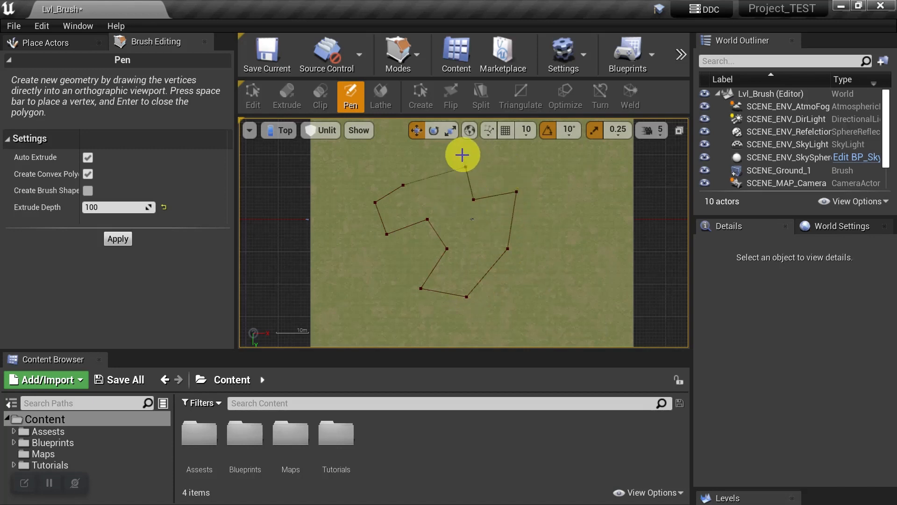
mouse_move(420, 151)
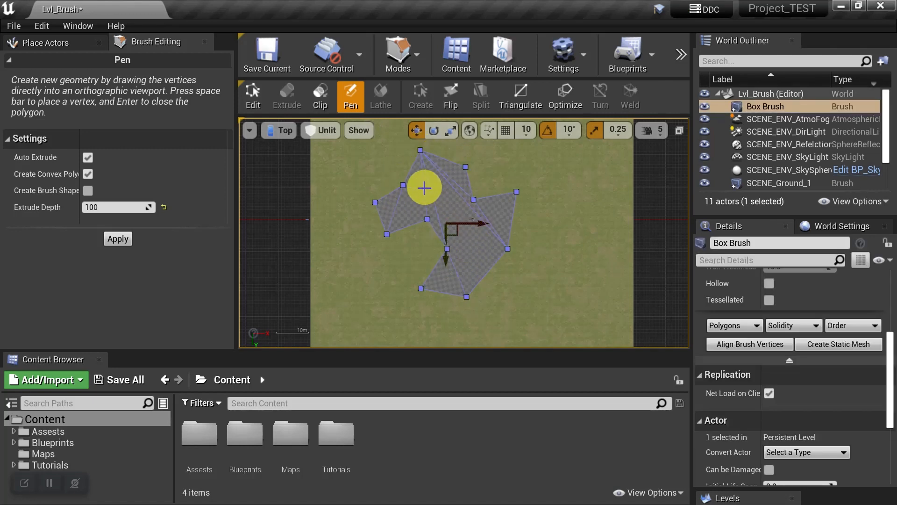
- Switch to the brush Edit tool and bring up the Modes list
click(253, 96)
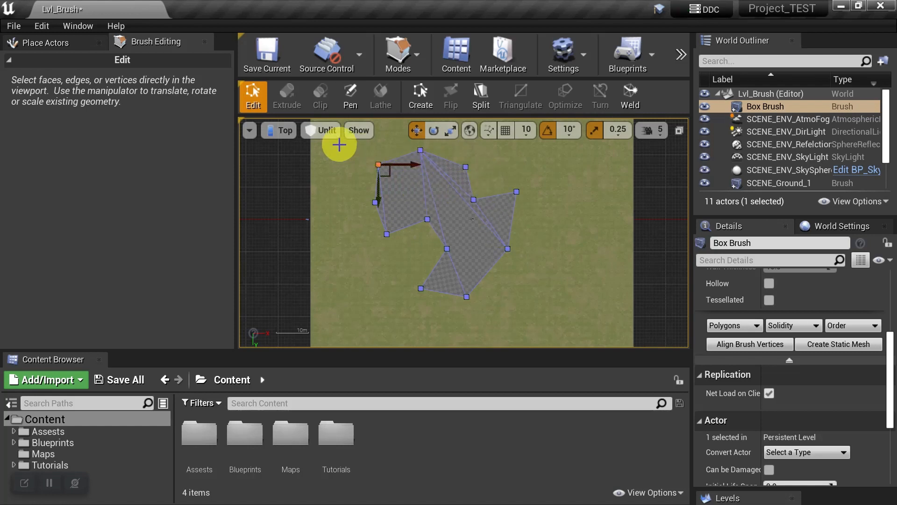
click(398, 55)
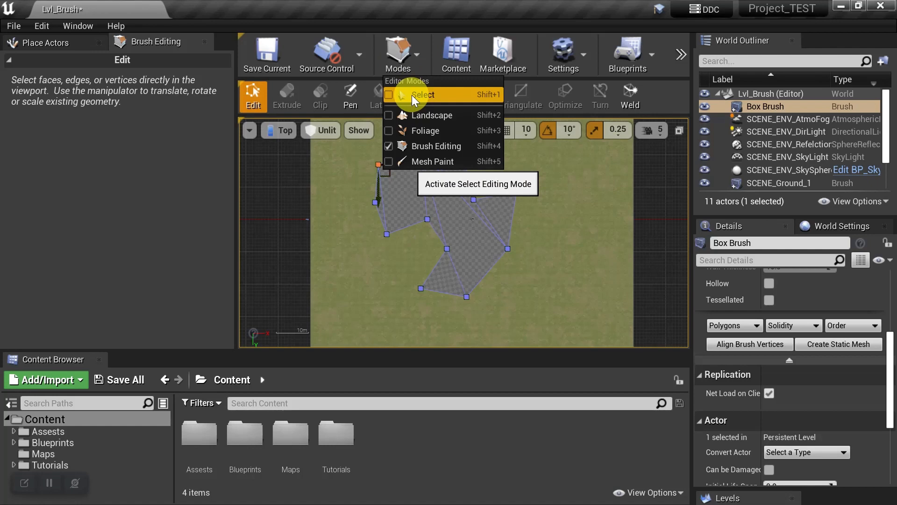
- Change the viewport type from Top to Perspective
click(284, 94)
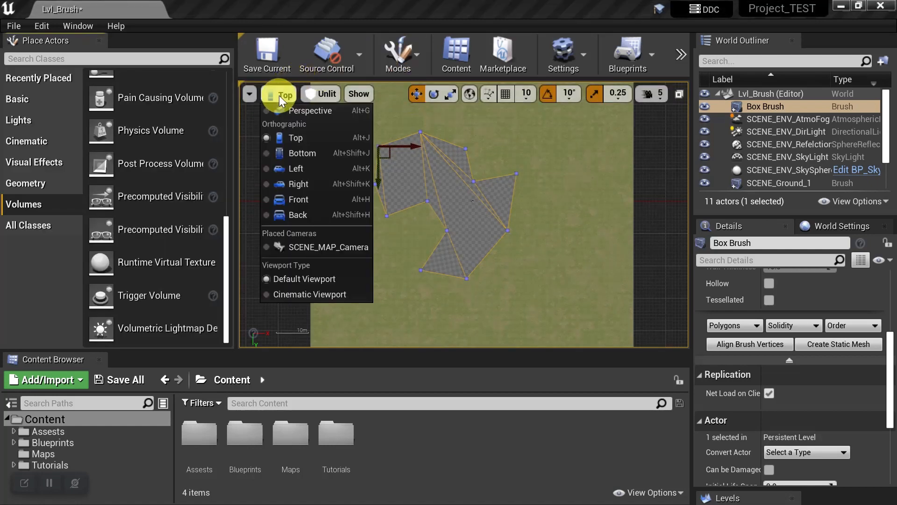
mouse_move(309, 111)
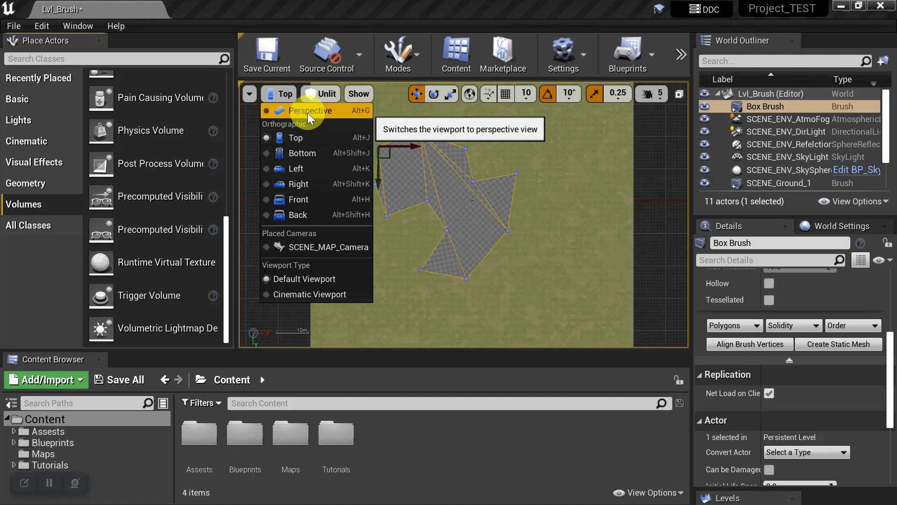
click(307, 110)
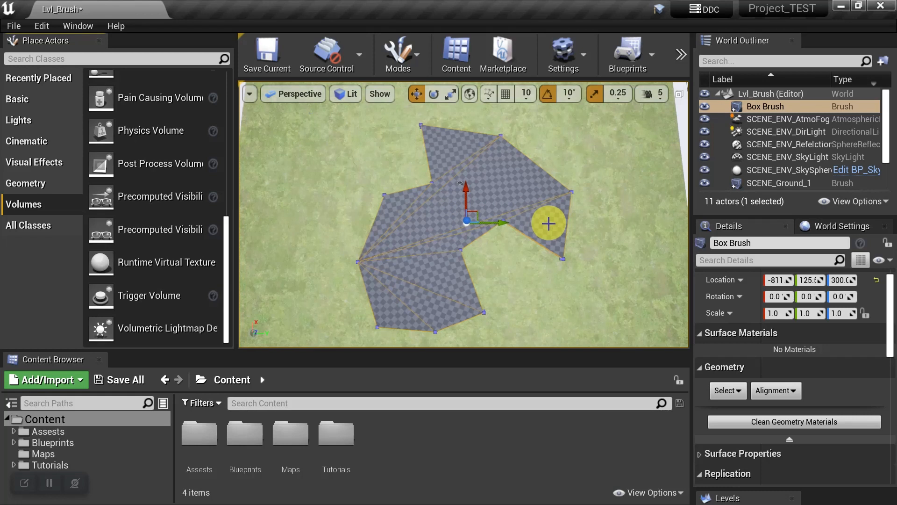
mouse_move(497, 178)
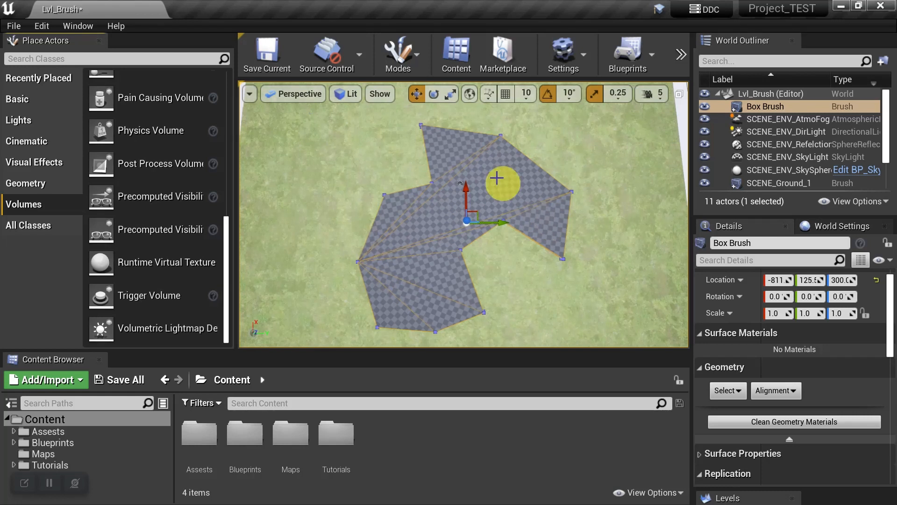
- Return to Brush Editing mode and Optimize the brush into convex polygons
click(397, 54)
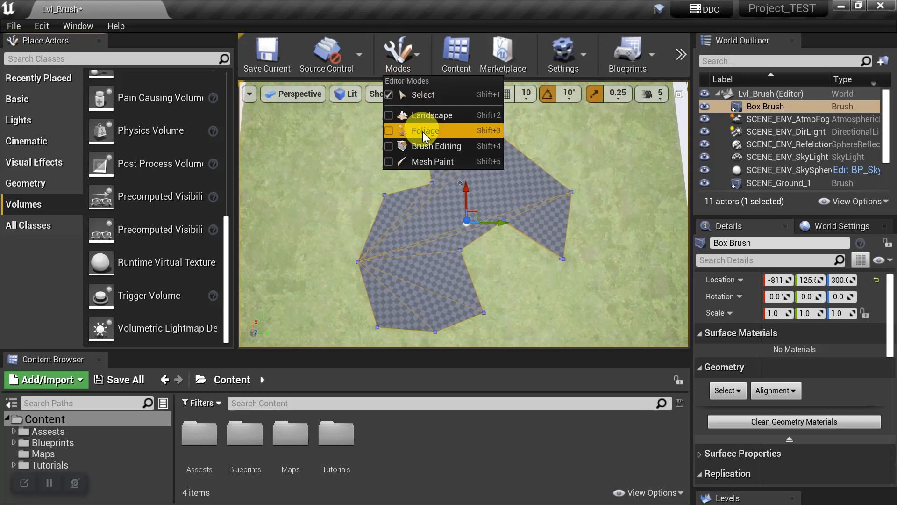
click(436, 146)
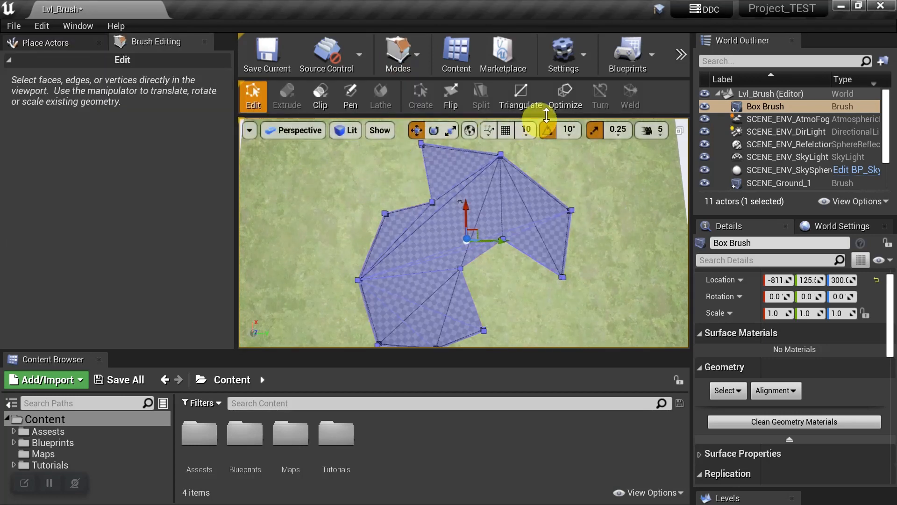
mouse_move(565, 96)
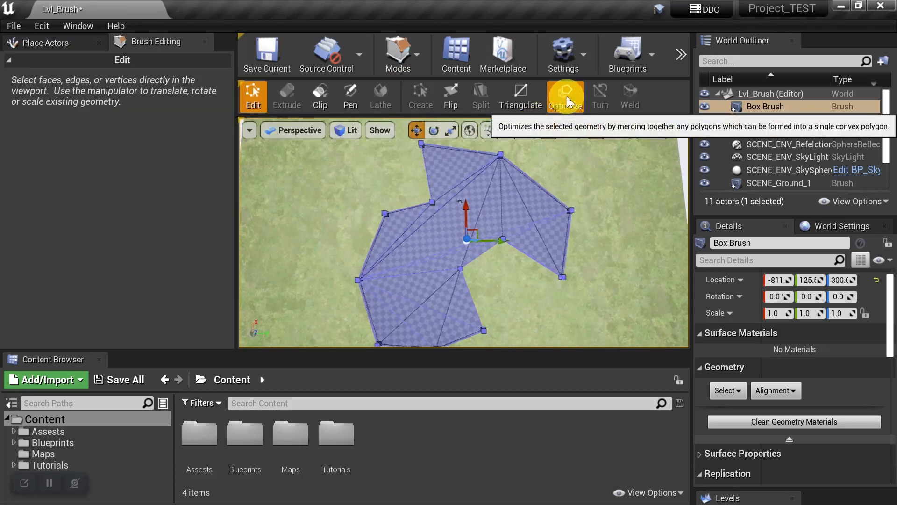
click(565, 95)
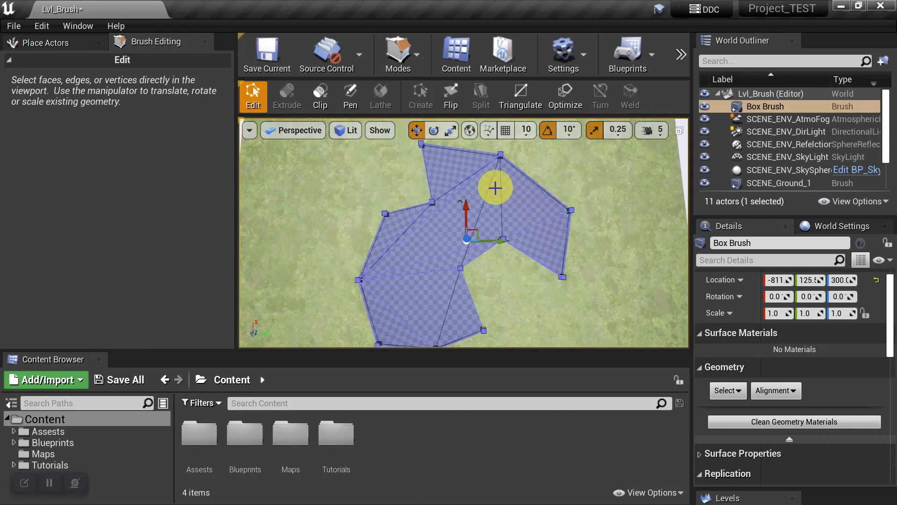
mouse_move(408, 301)
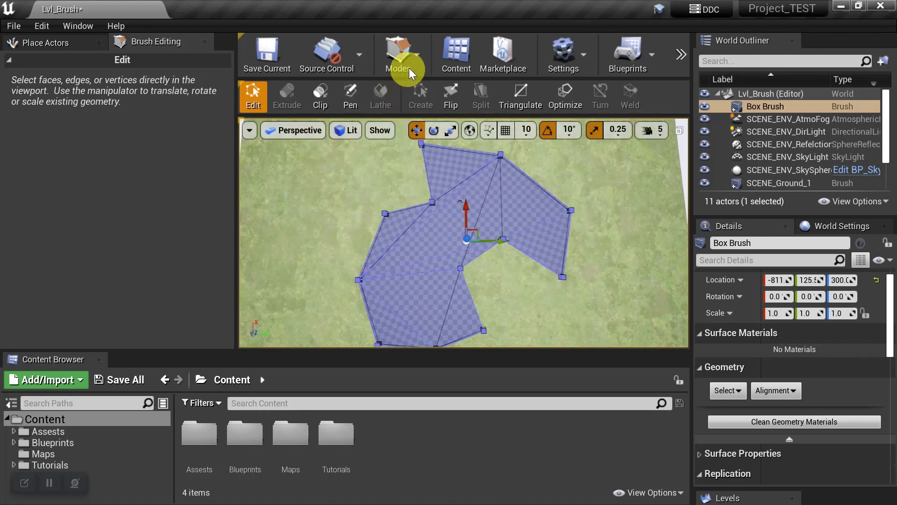
- Switch to Place mode and apply Align Surface Planar Floor to the brush
click(46, 41)
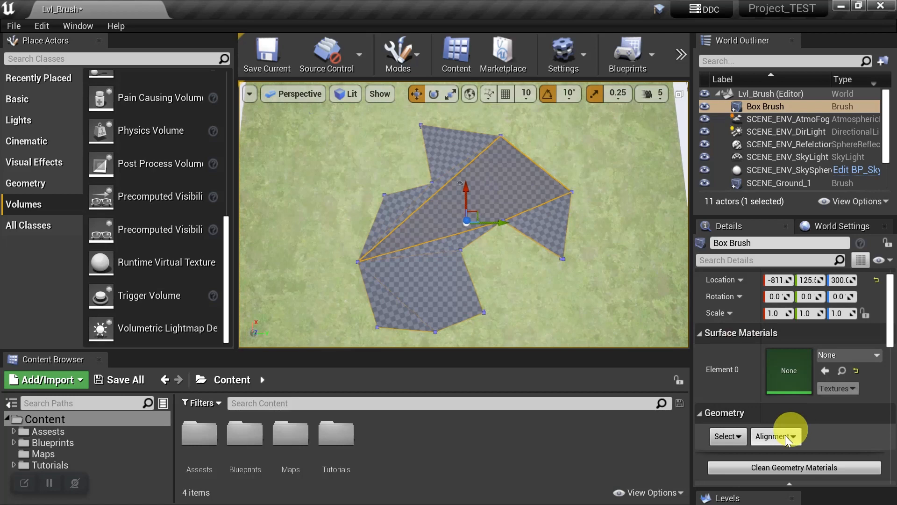
click(725, 436)
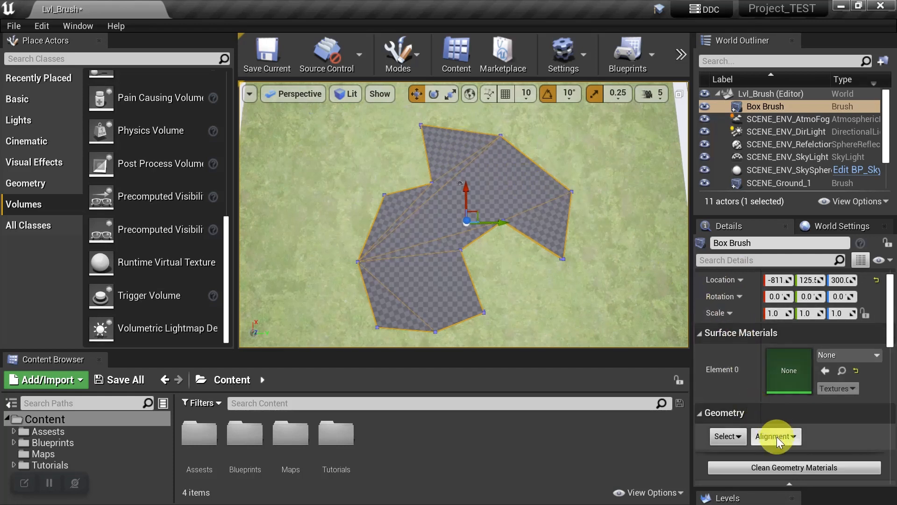
click(774, 436)
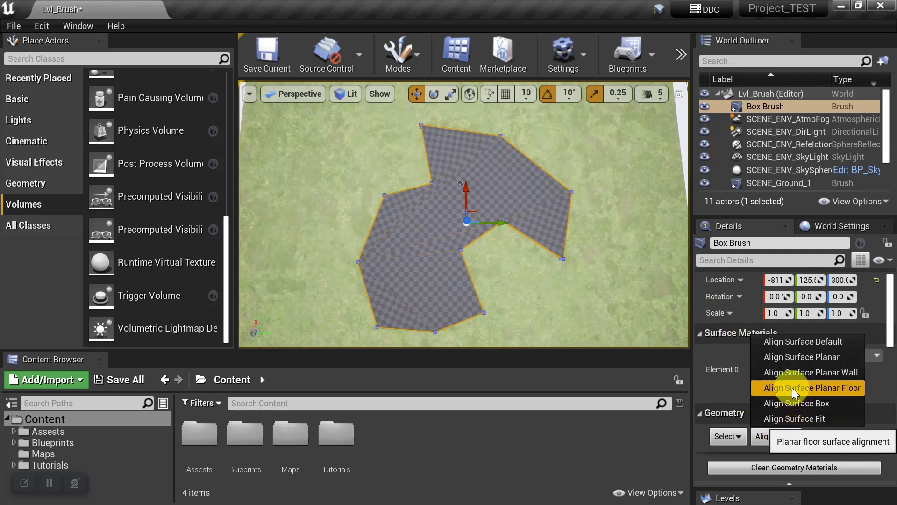
click(812, 387)
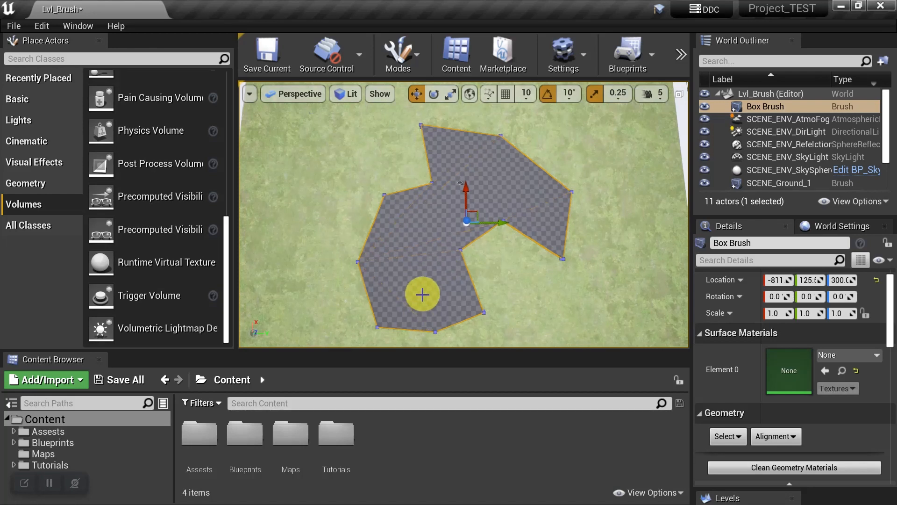
- In Brush Settings, set Solidity to Solid and run Align Brush Vertices
scroll(down, 3)
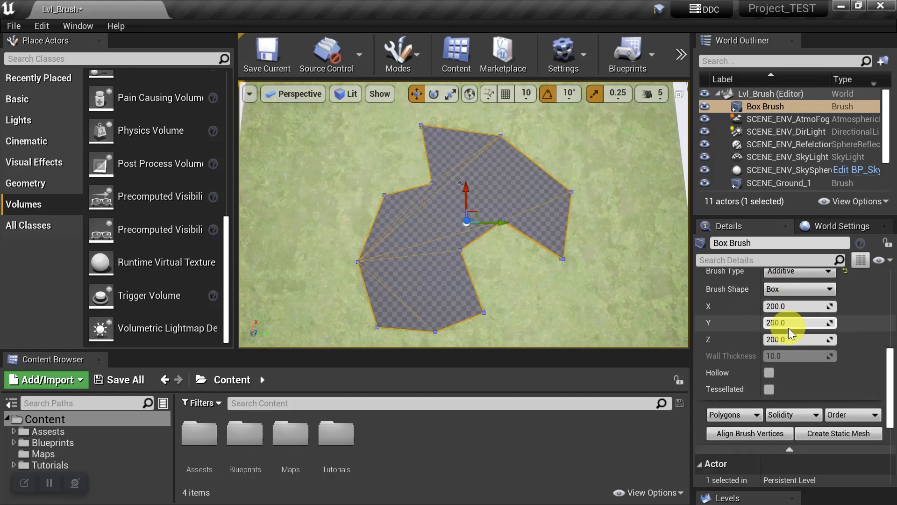
click(732, 392)
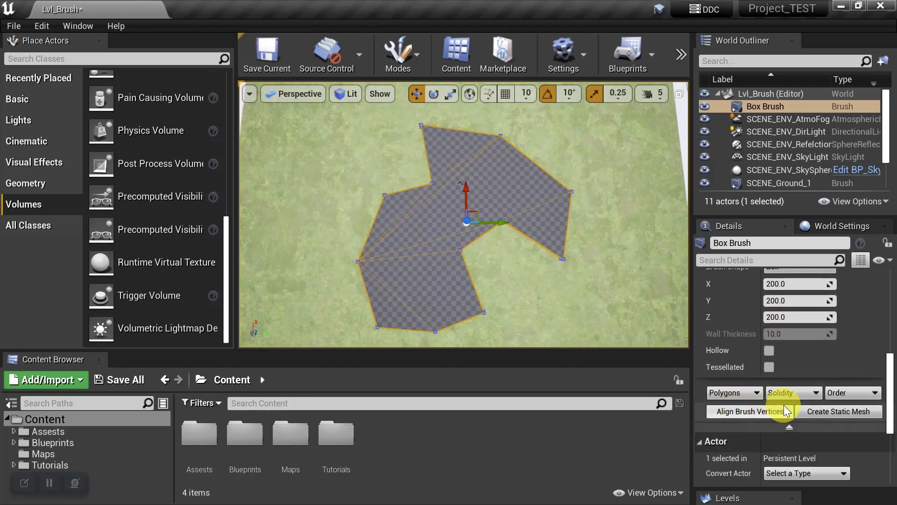
click(793, 393)
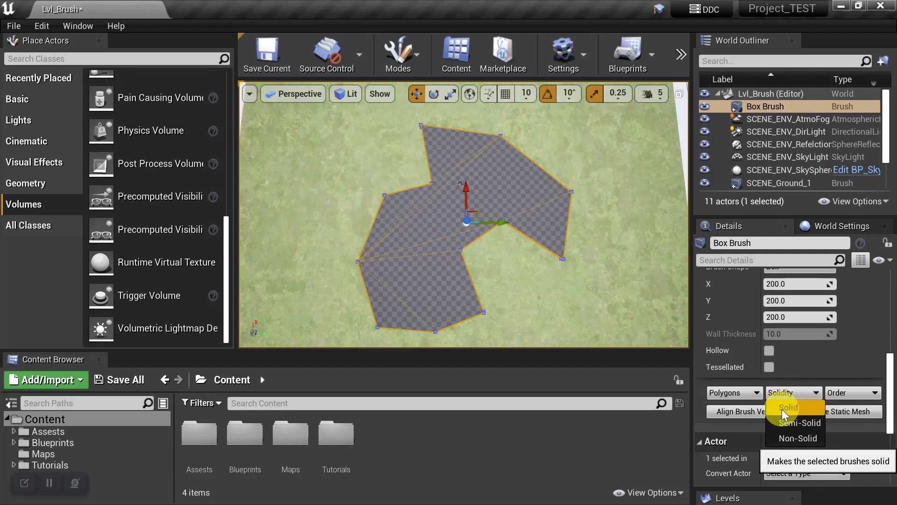
click(784, 406)
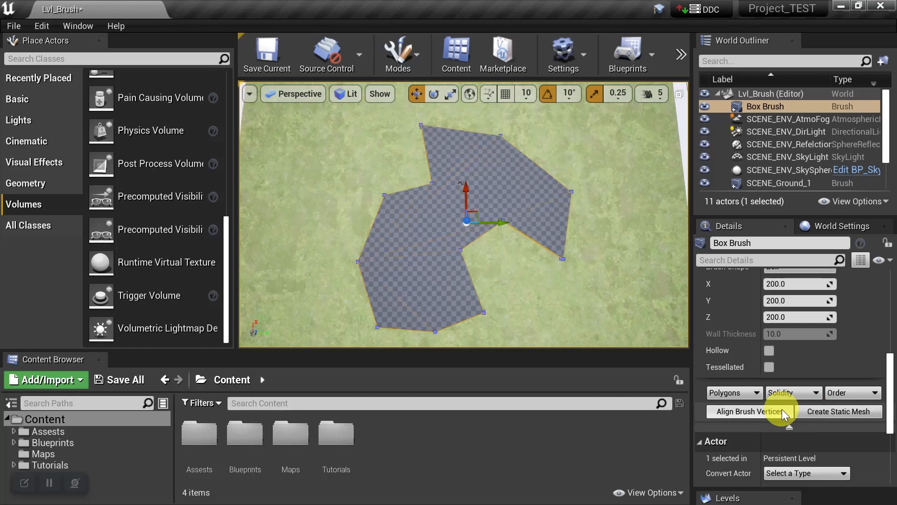
click(745, 411)
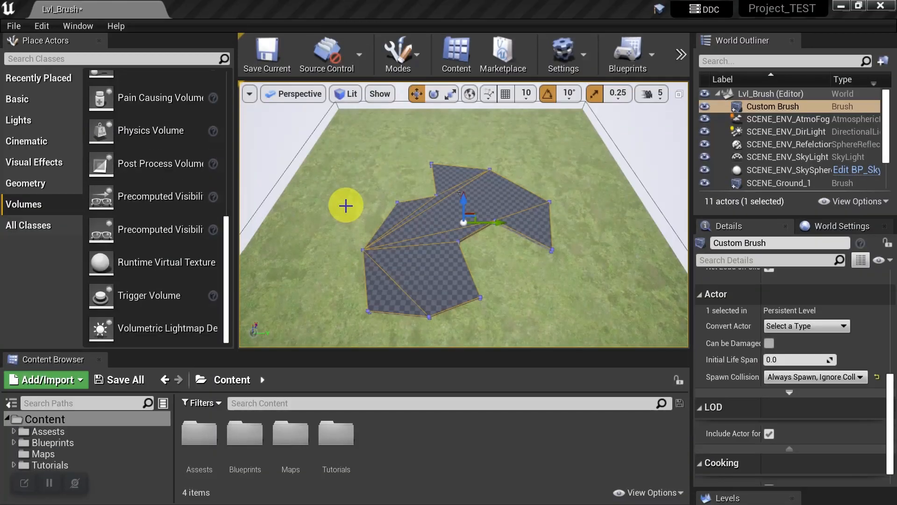